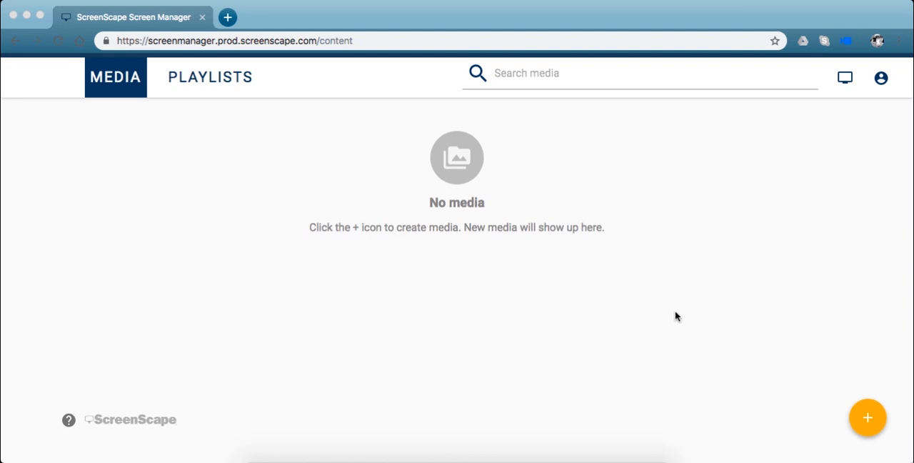
mouse_move(393, 306)
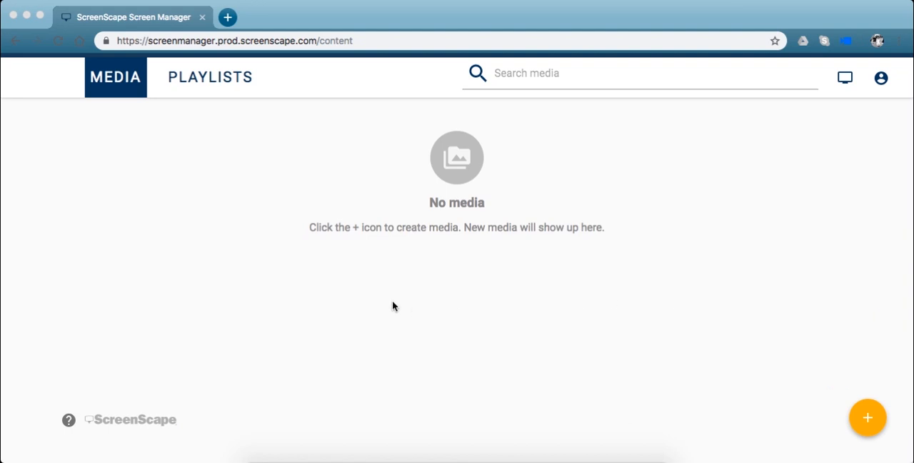
mouse_move(198, 138)
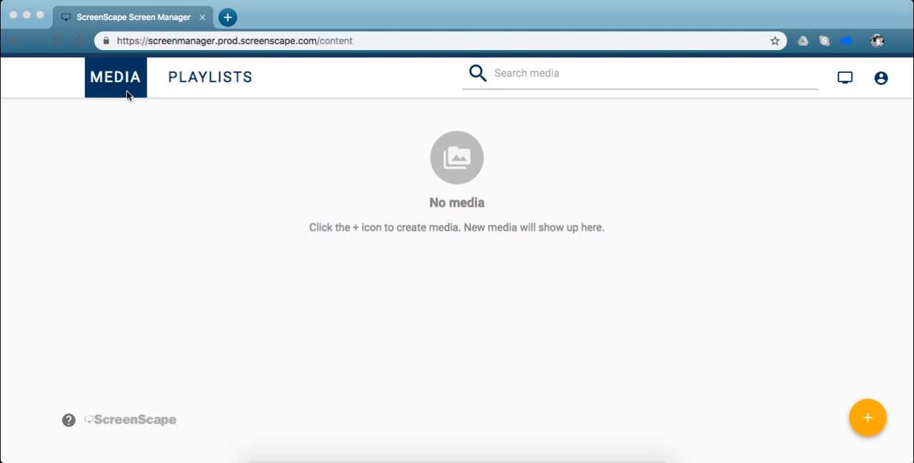
mouse_move(391, 153)
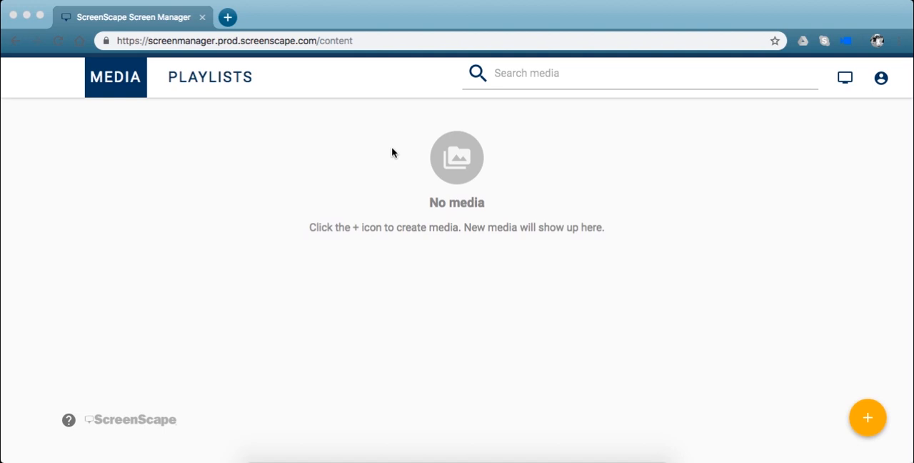
mouse_move(563, 285)
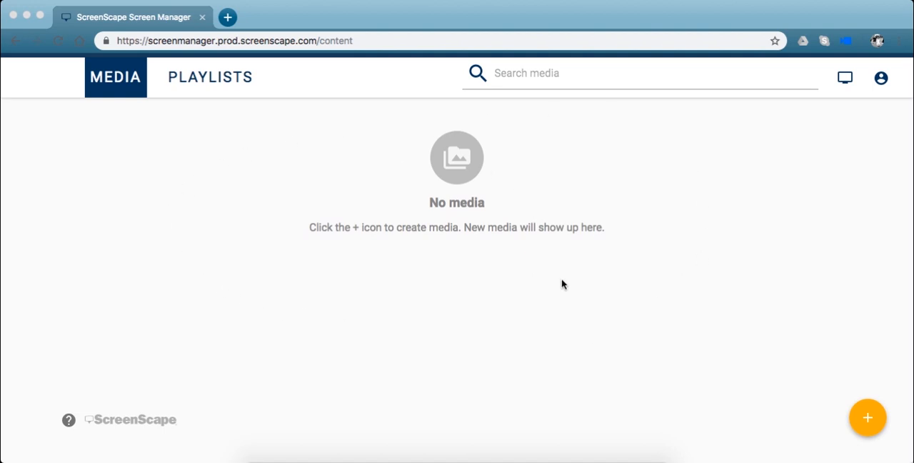
mouse_move(474, 185)
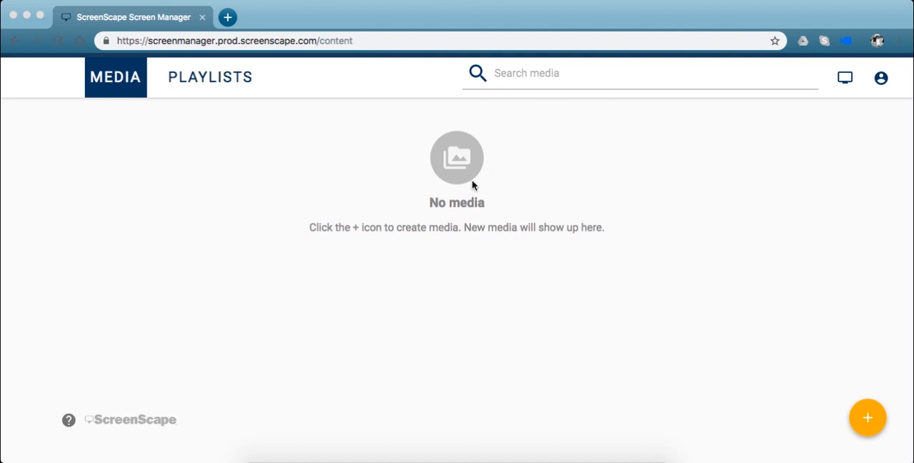
mouse_move(670, 285)
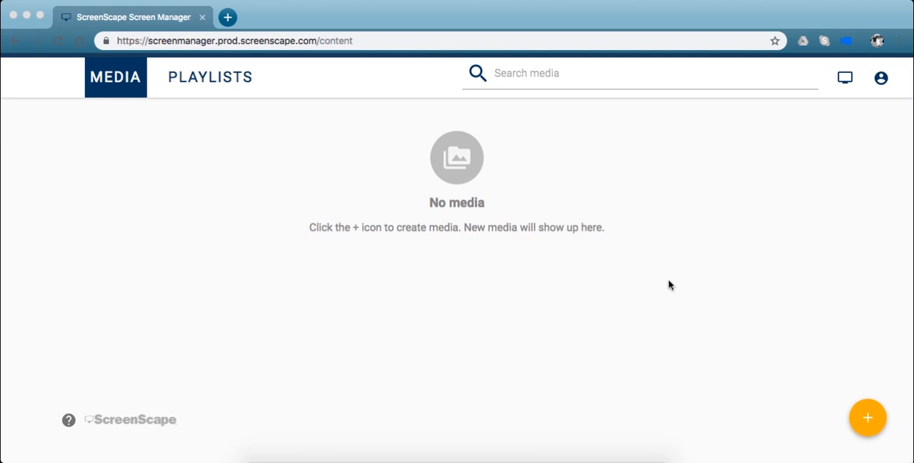
Step: Upload 02-15-036.png from the Media Corner folder onto the ScreenScape Media page
left_click(868, 417)
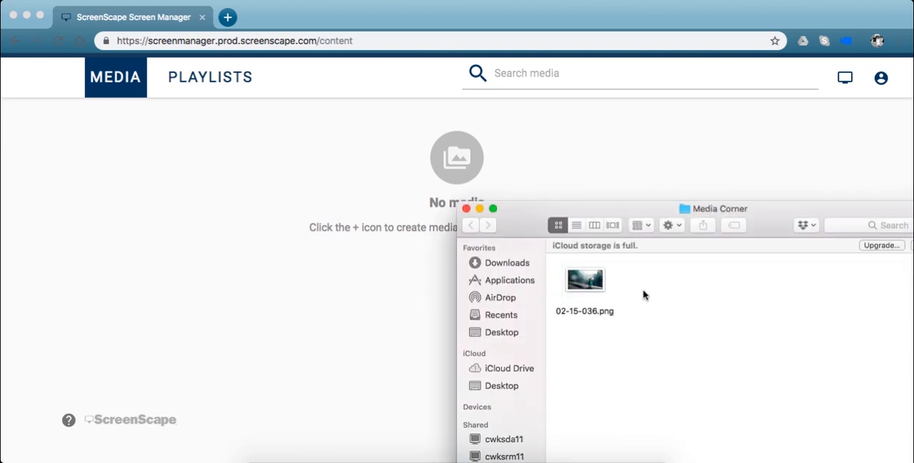
left_click_drag(584, 278, 263, 200)
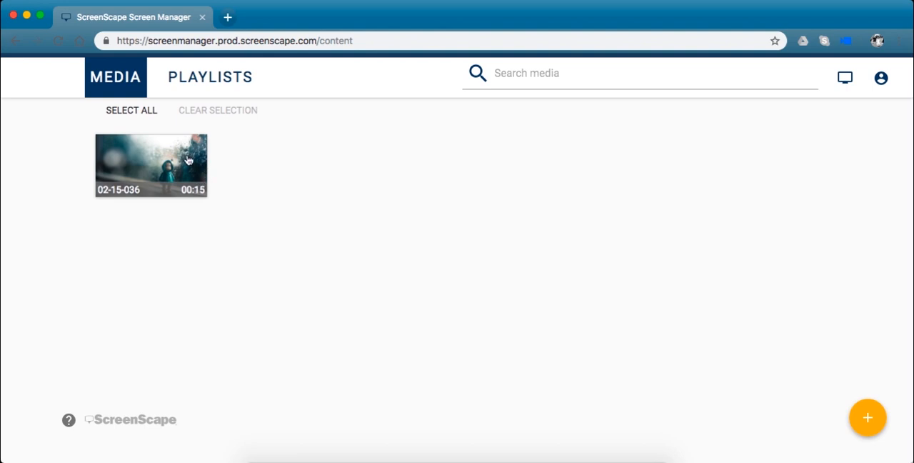
mouse_move(184, 162)
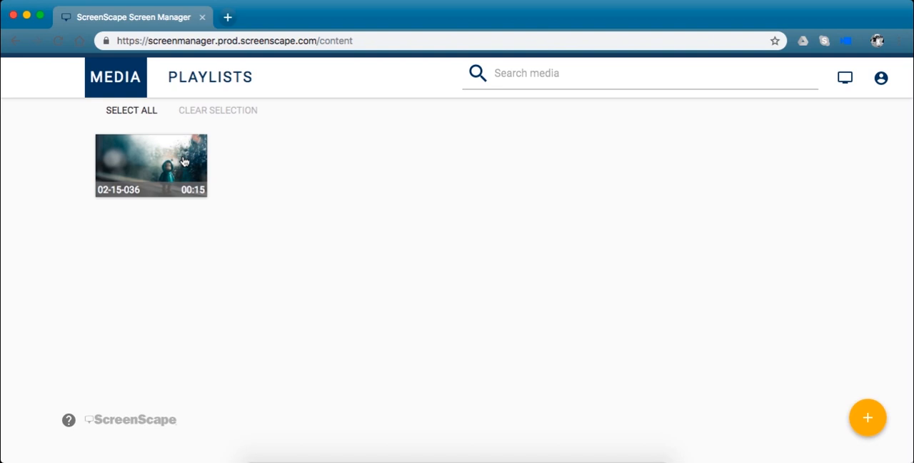
Step: Select the 02-15-036 thumbnail in the media library
left_click(150, 165)
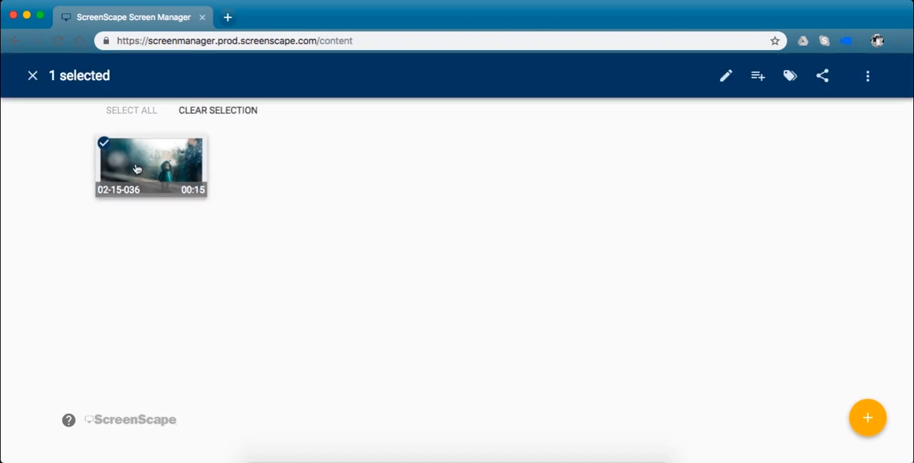
mouse_move(658, 123)
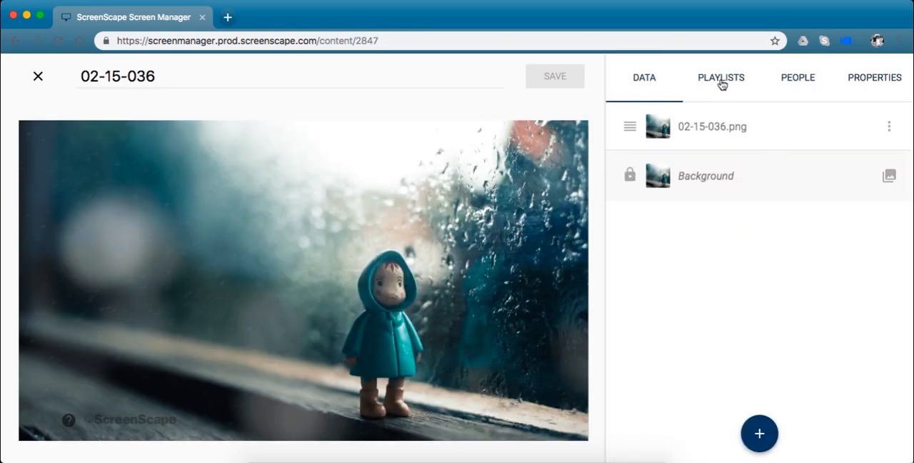
mouse_move(346, 136)
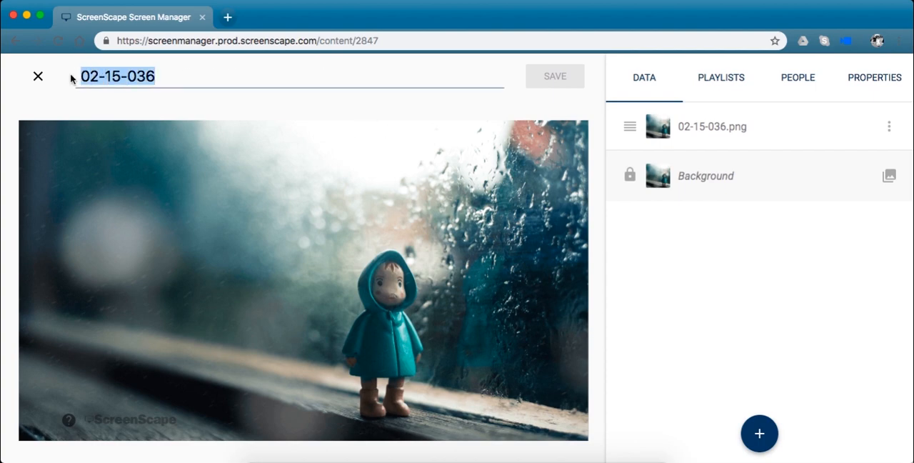
Step: Title the media 'Rainy Day' and select the 02-15-036.png photo layer
type("Rainy Day")
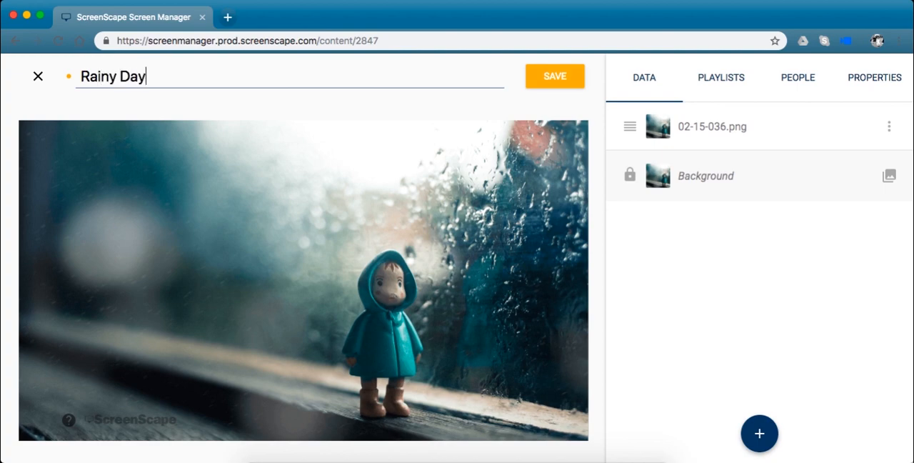
left_click(712, 126)
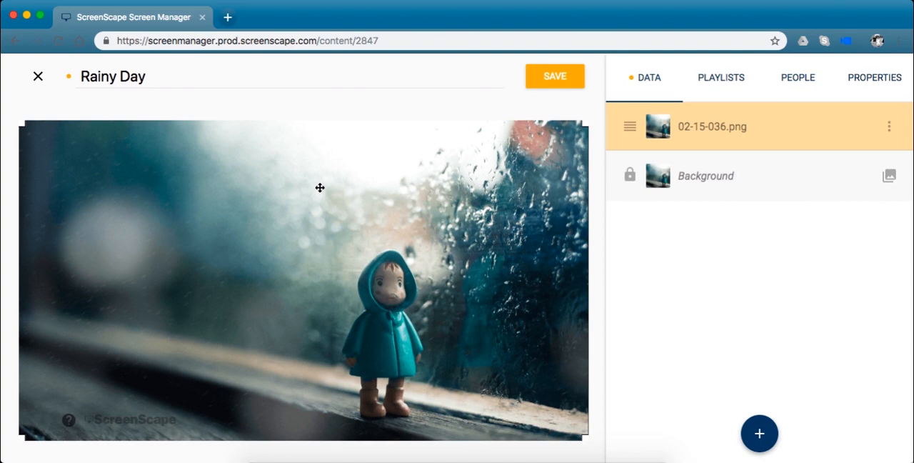
mouse_move(409, 306)
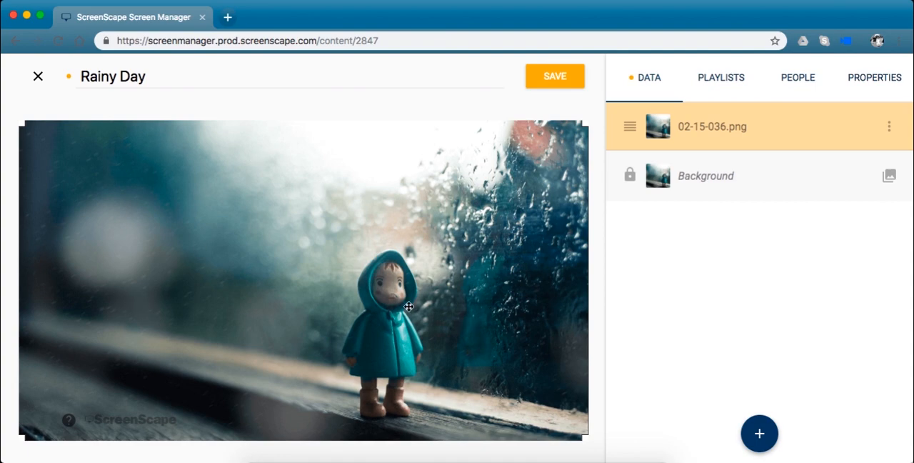
mouse_move(211, 269)
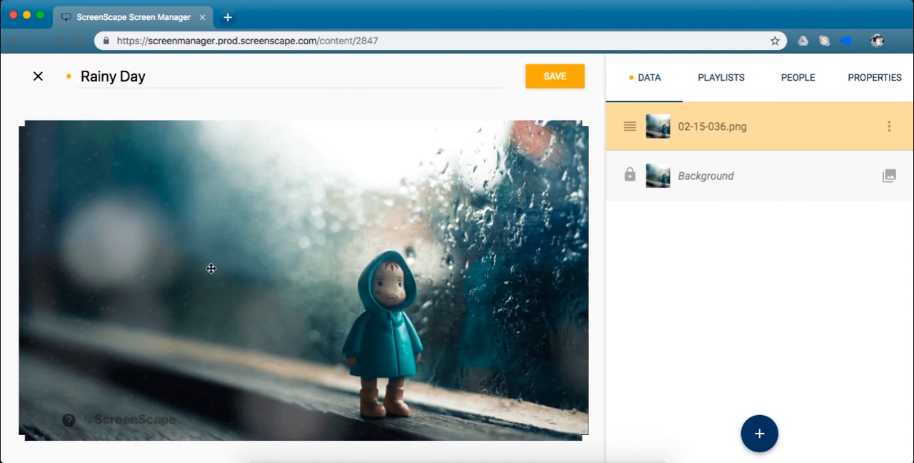
mouse_move(218, 157)
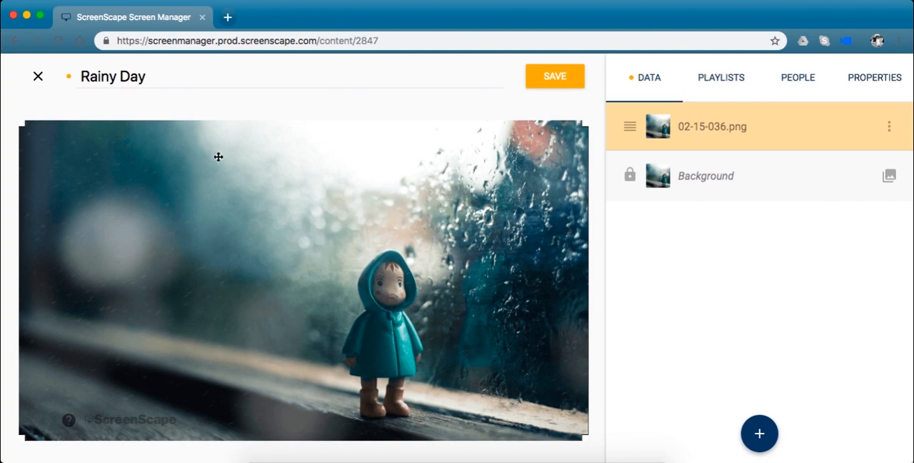
mouse_move(309, 231)
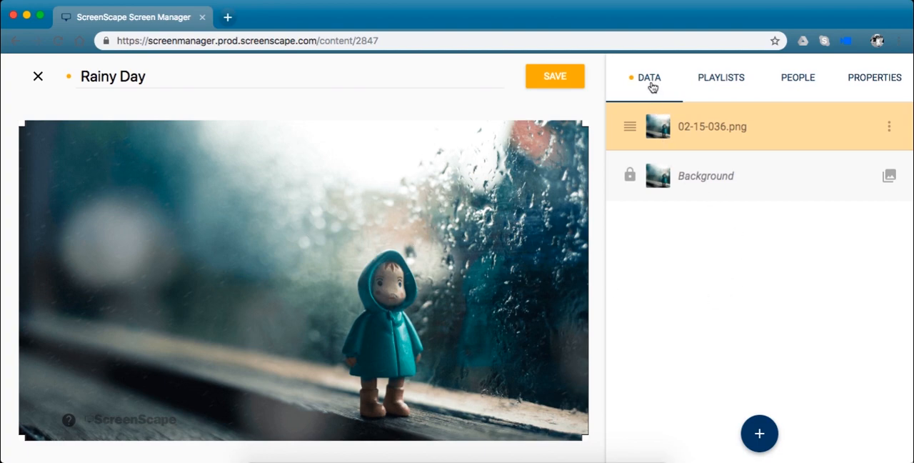
mouse_move(736, 147)
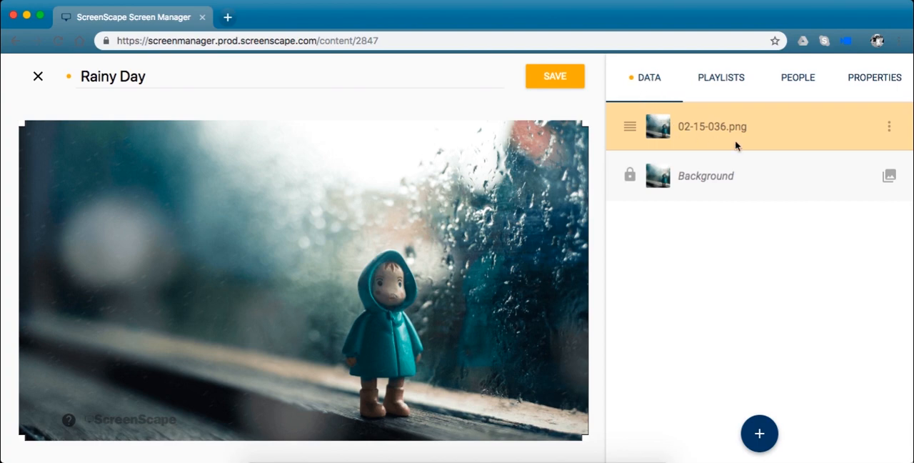
mouse_move(756, 153)
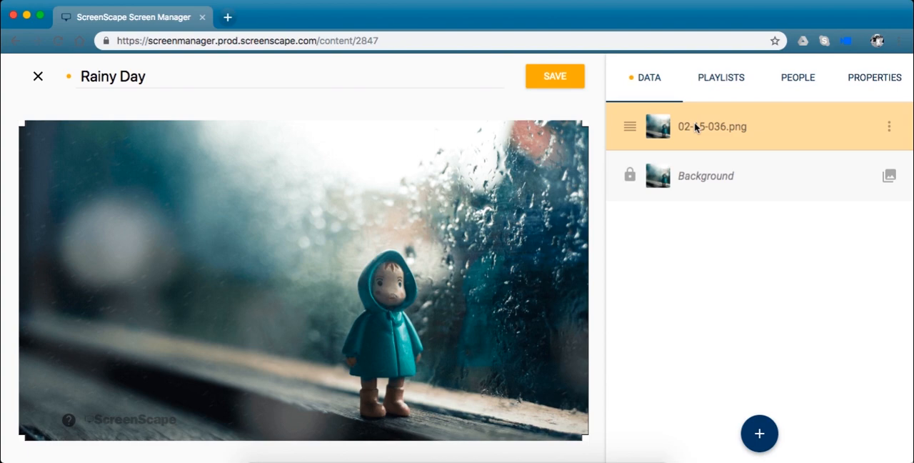
mouse_move(724, 268)
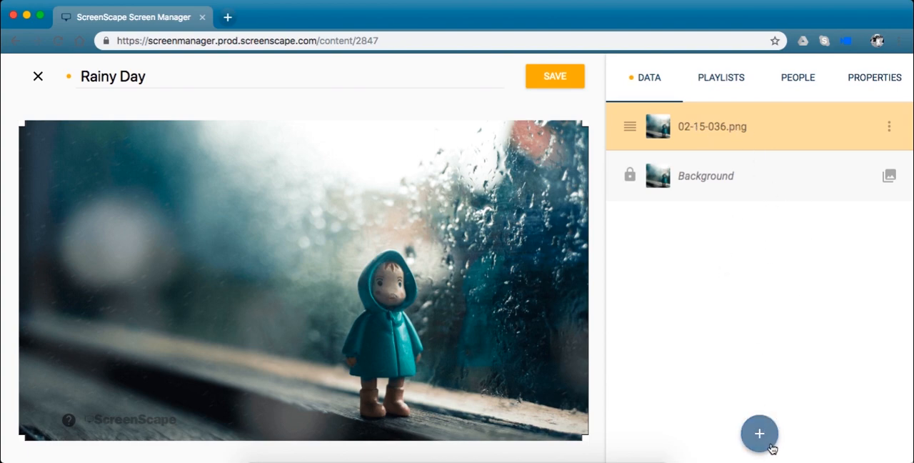
Step: Add a text layer over the photo and type RAIN over the placeholder
left_click(760, 433)
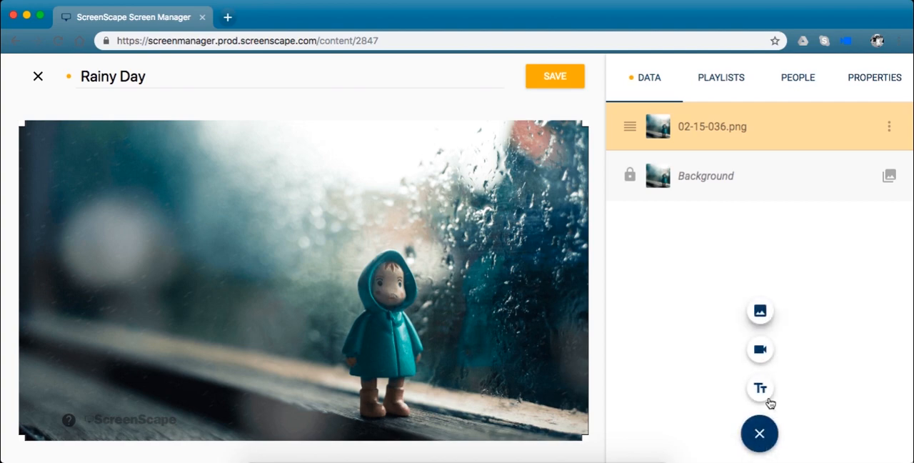
mouse_move(760, 310)
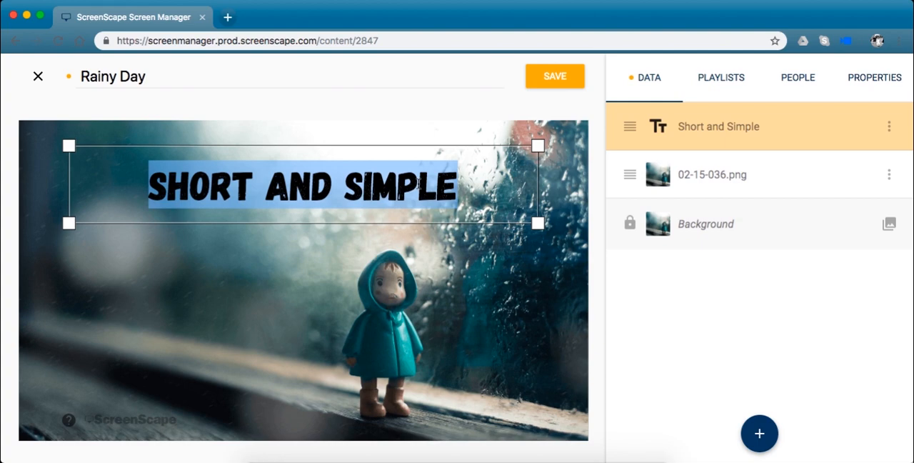
type("RAIN, RAIN")
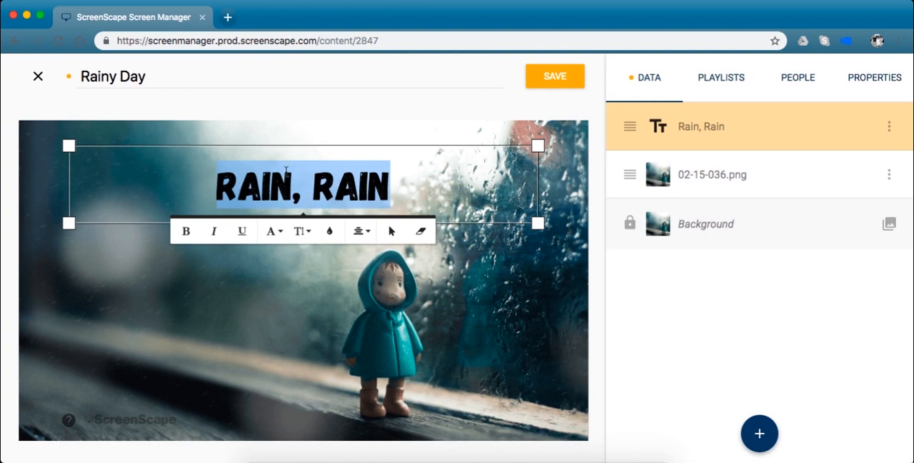
mouse_move(213, 230)
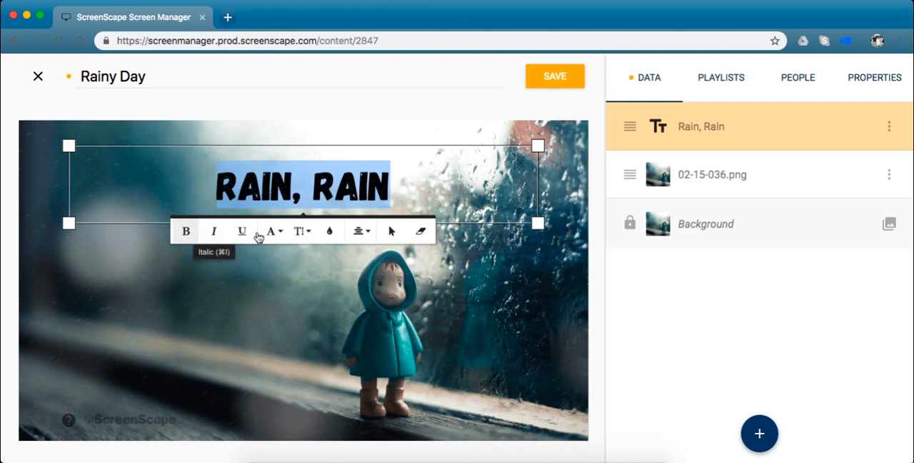
mouse_move(298, 230)
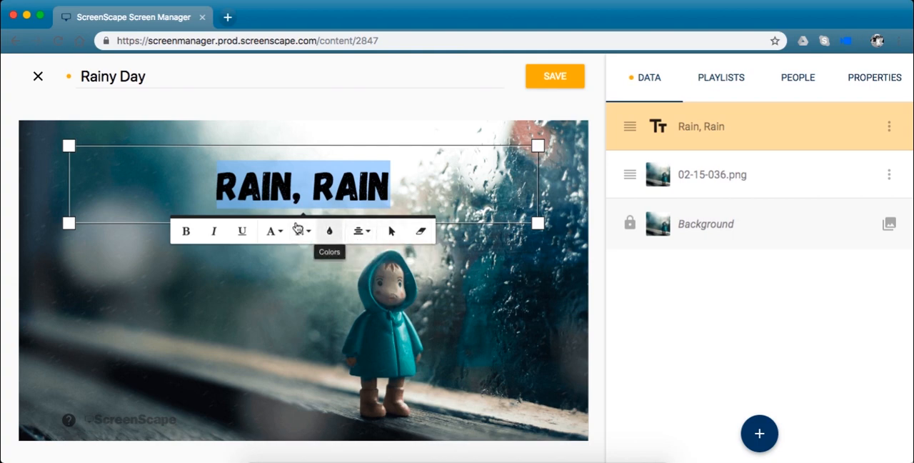
mouse_move(272, 230)
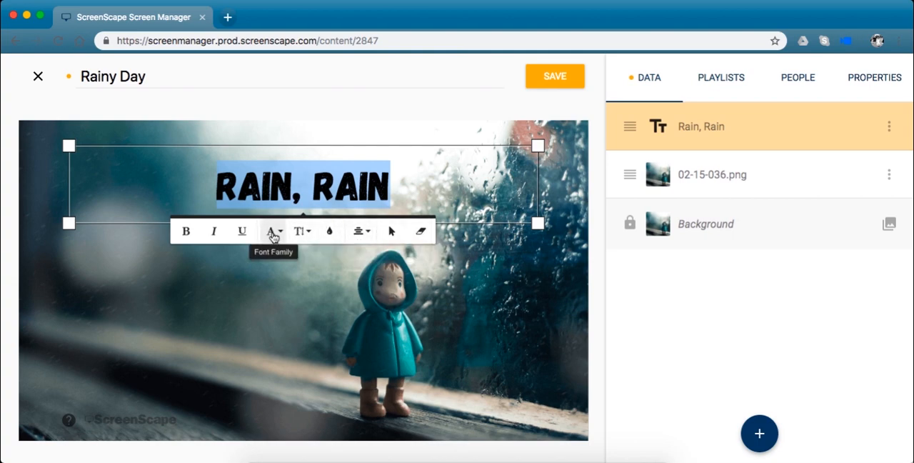
Step: Browse the font family list to pick a script typeface for 'Rain, Rain'
left_click(270, 231)
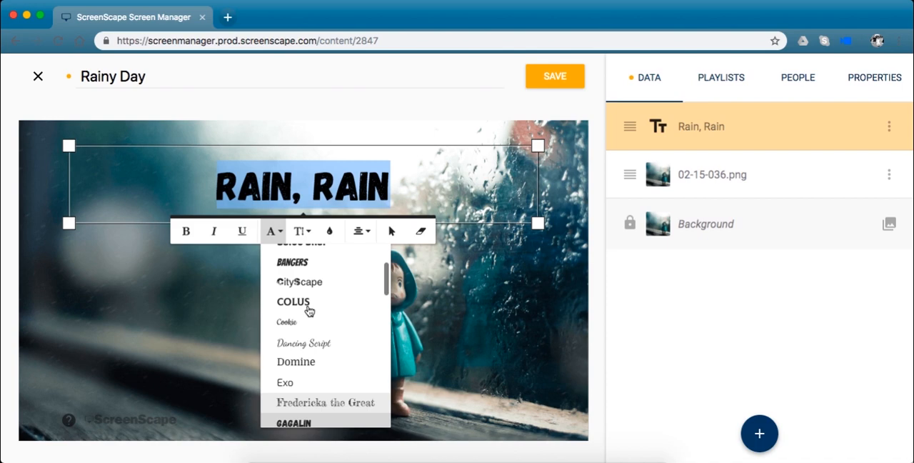
scroll("down", 3)
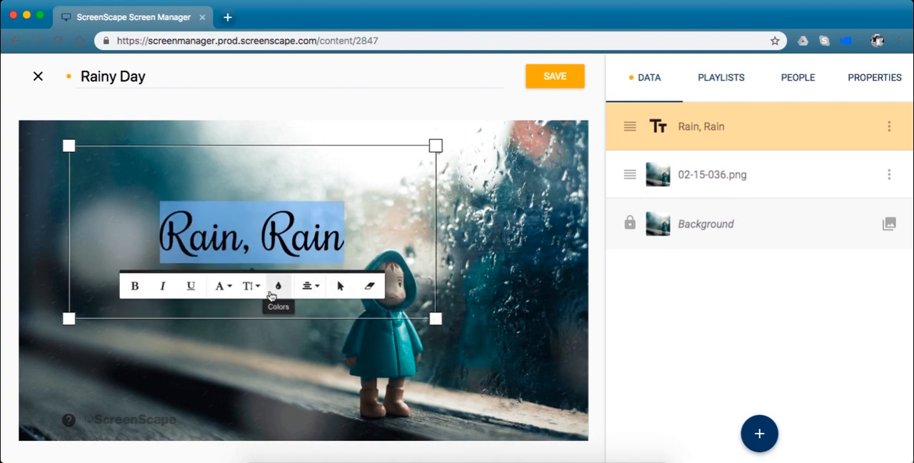
Step: Color 'Rain, Rain' white (#FFFFFF) and place it at the photo's upper left
left_click(278, 285)
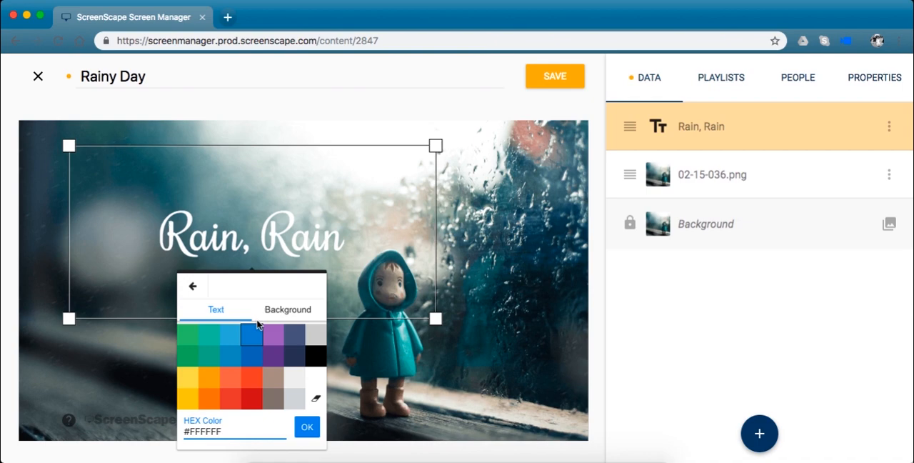
left_click(287, 309)
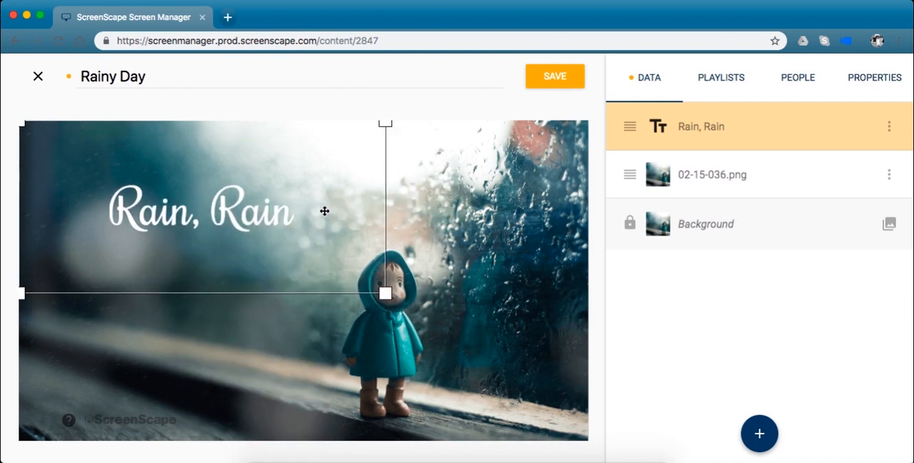
left_click_drag(384, 293, 278, 273)
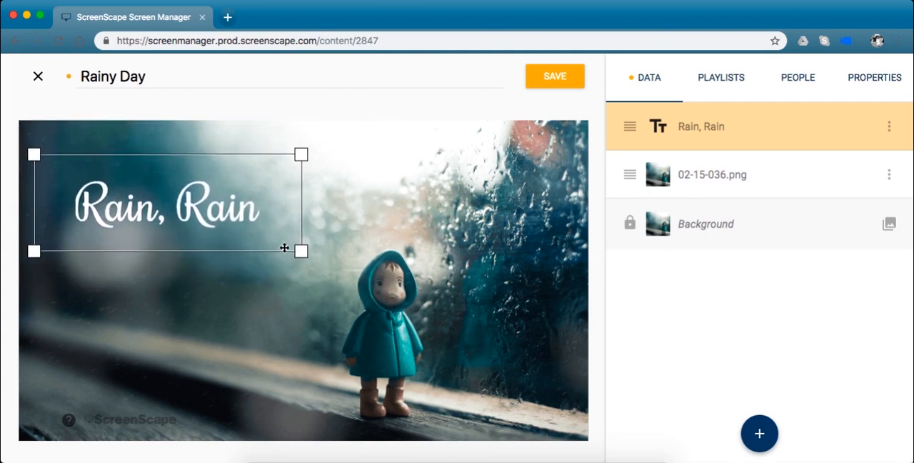
left_click(712, 175)
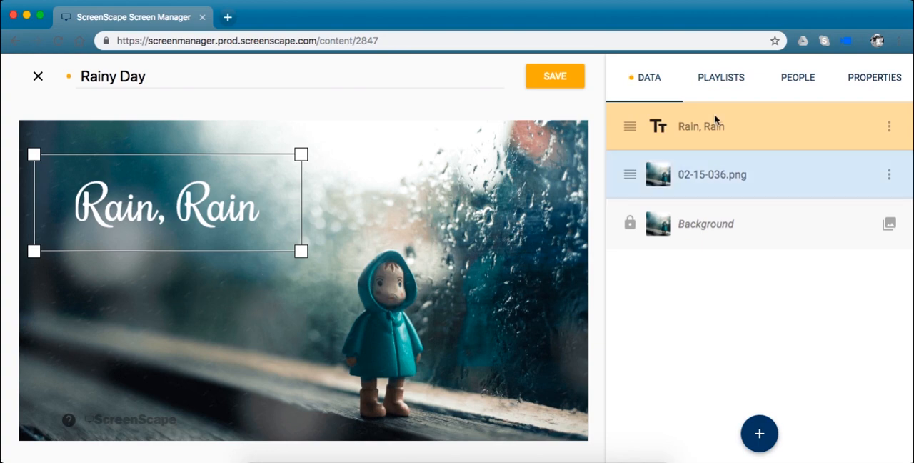
Step: Add a 'GO AWAY' text layer set in the Playfair Display serif font
left_click(759, 433)
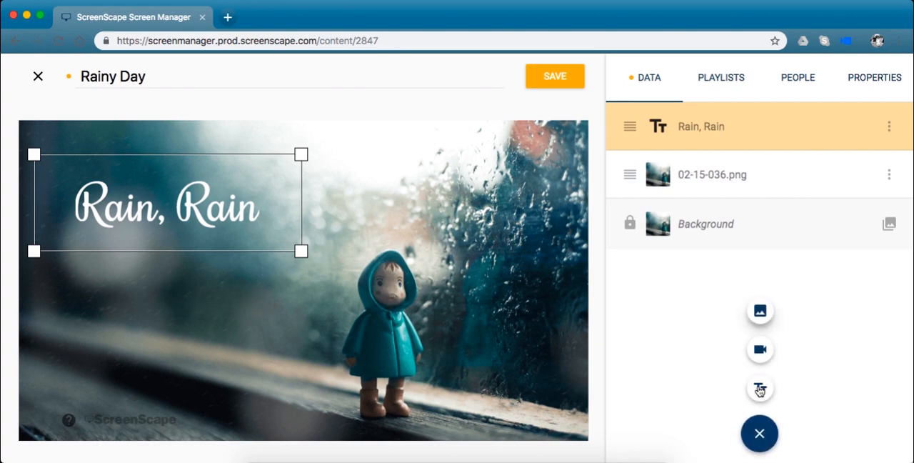
left_click(759, 390)
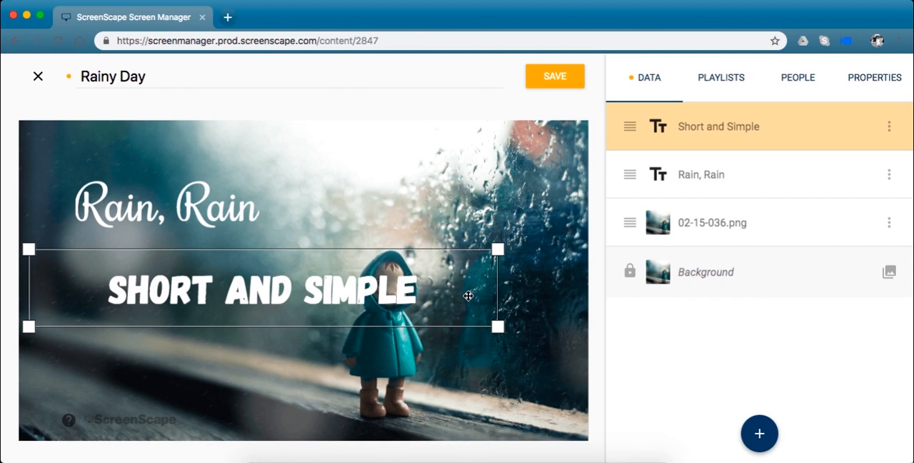
type("GO AWA")
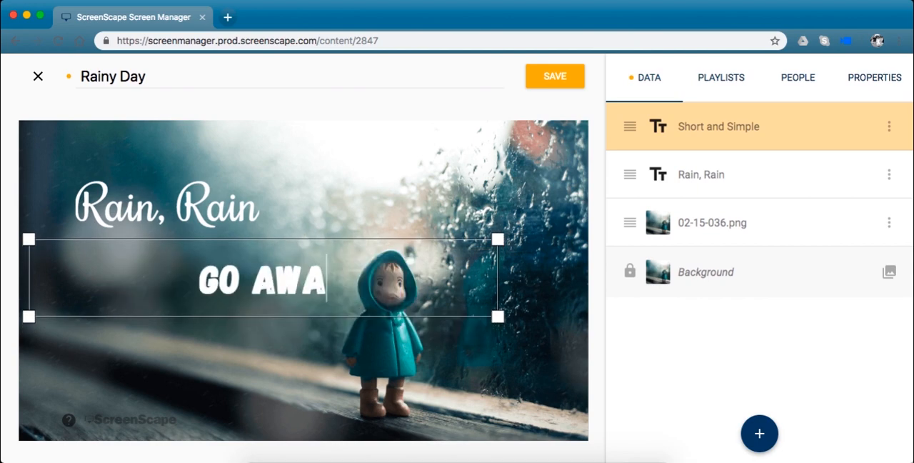
left_click(259, 325)
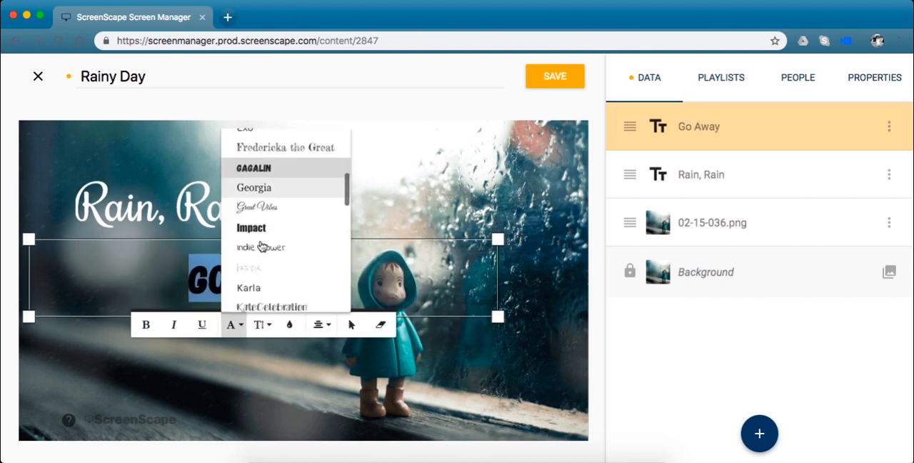
scroll("down", 3)
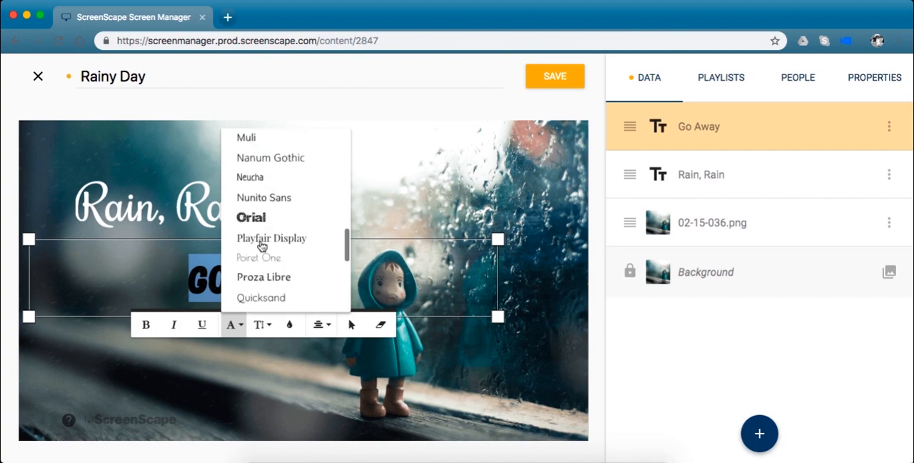
left_click(260, 325)
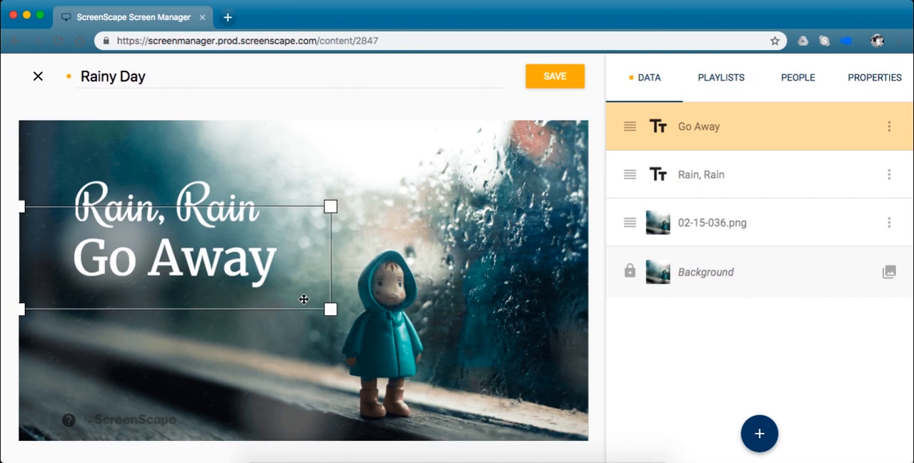
Step: Move Go Away lower beneath Rain, Rain, ending with the Go Away layer selected
left_click_drag(304, 300, 325, 335)
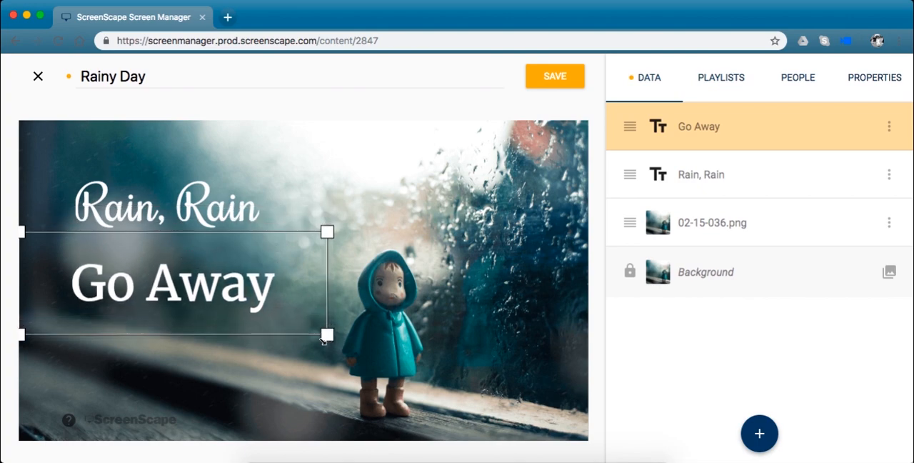
left_click(701, 175)
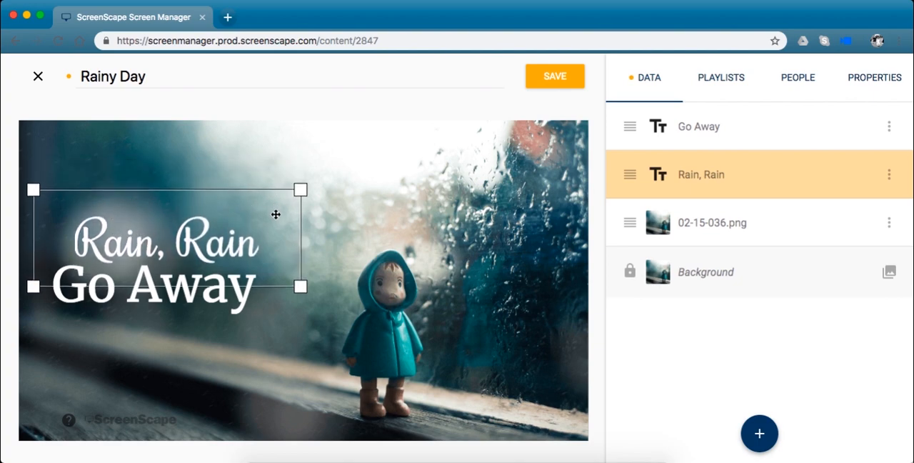
left_click(712, 223)
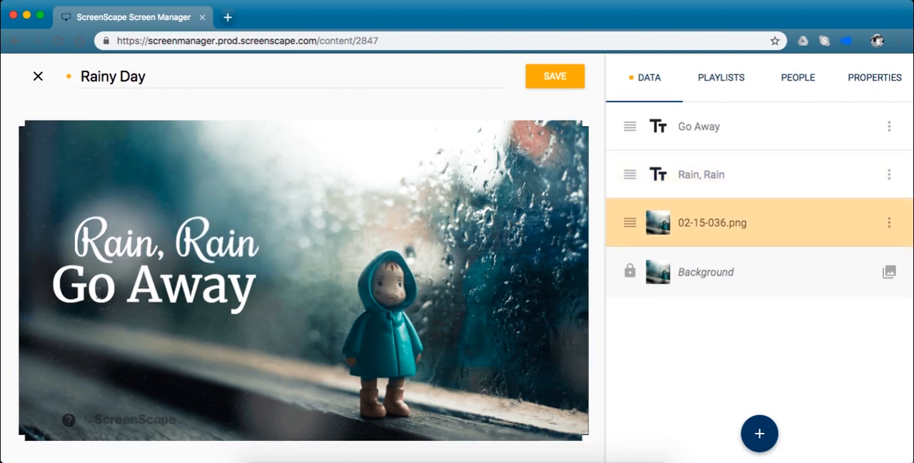
mouse_move(291, 266)
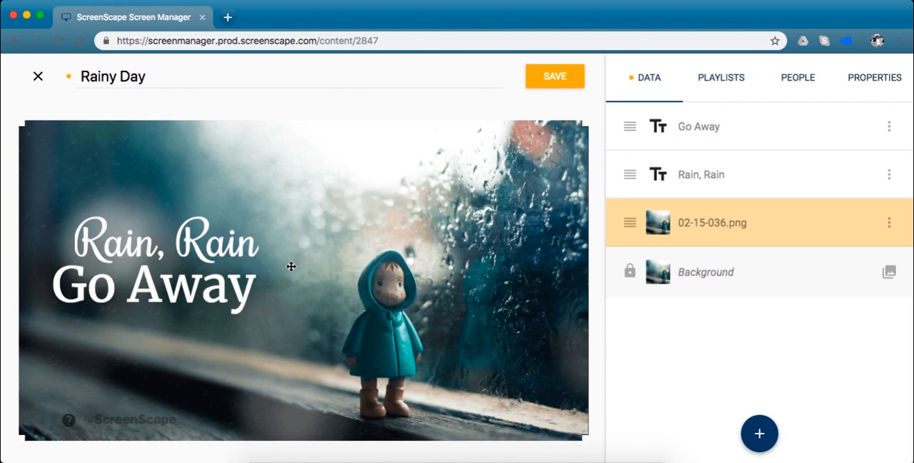
mouse_move(249, 238)
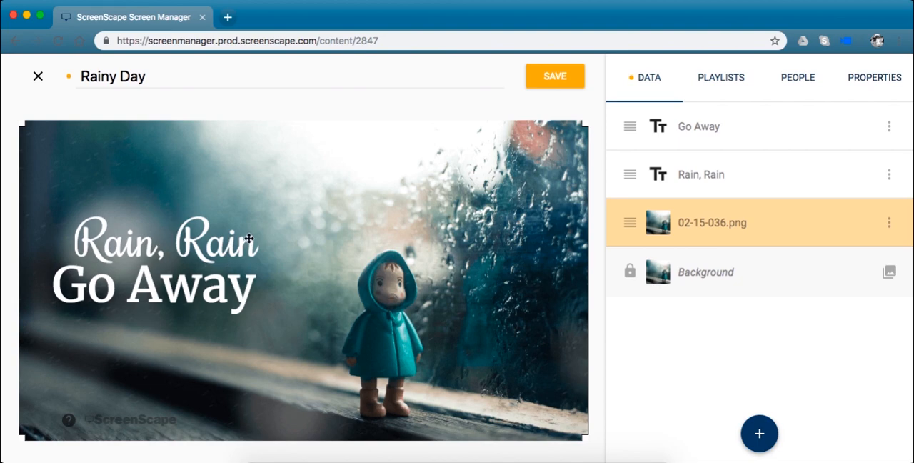
mouse_move(295, 329)
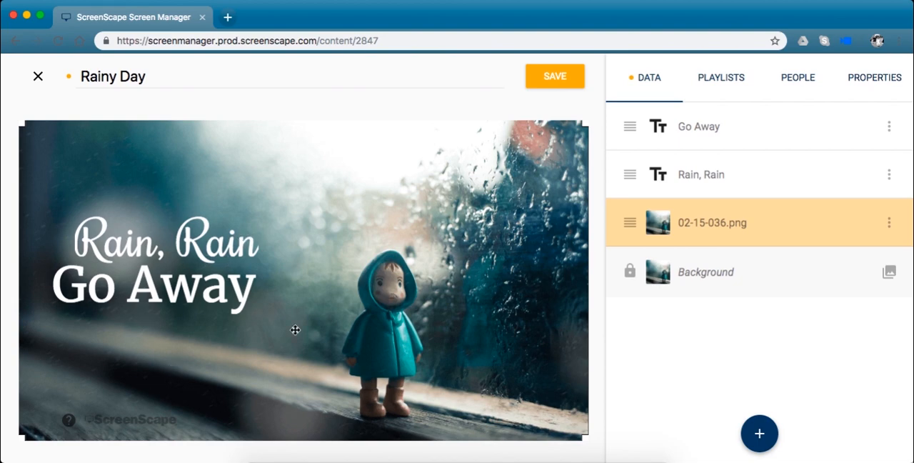
mouse_move(451, 269)
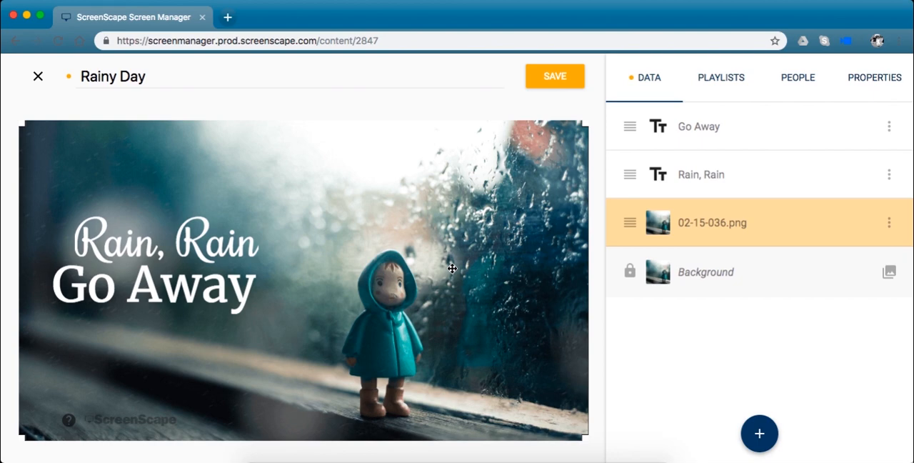
mouse_move(136, 207)
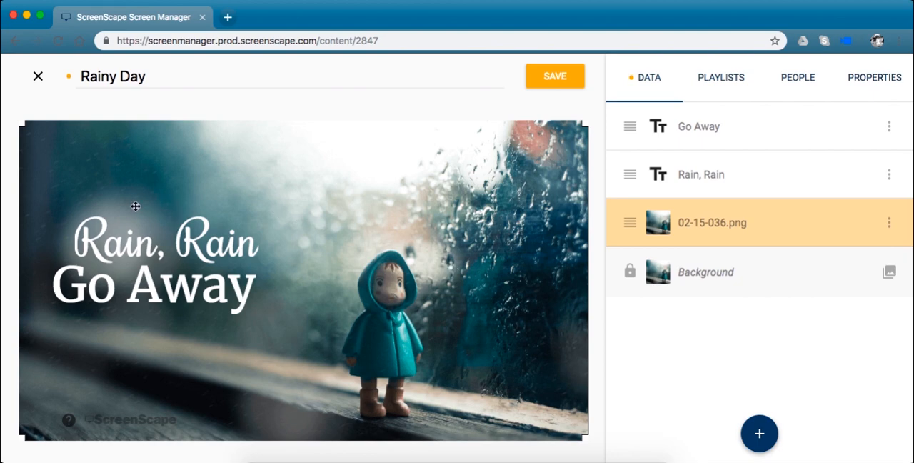
left_click(698, 125)
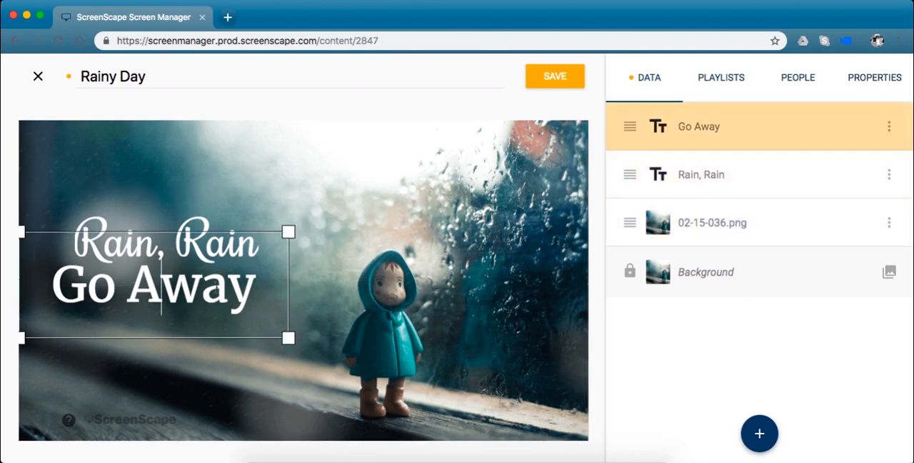
Step: Reorder the Data tab layers so Rain, Rain sits above Go Away
left_click(712, 222)
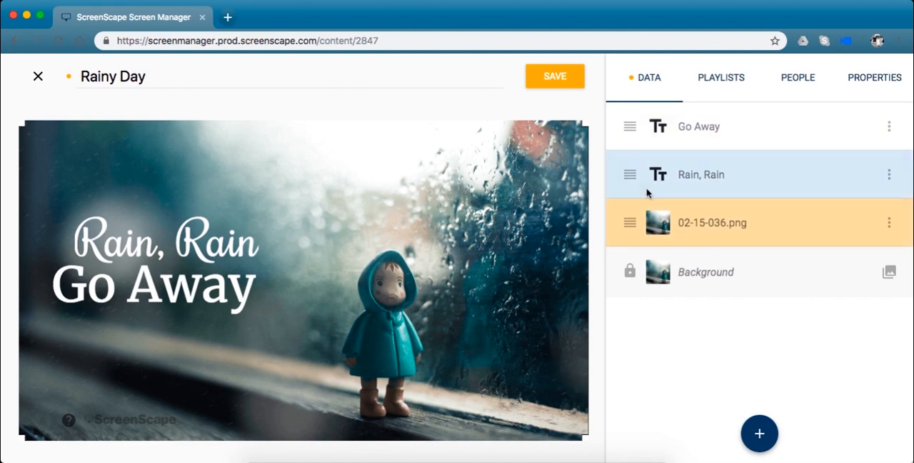
mouse_move(630, 169)
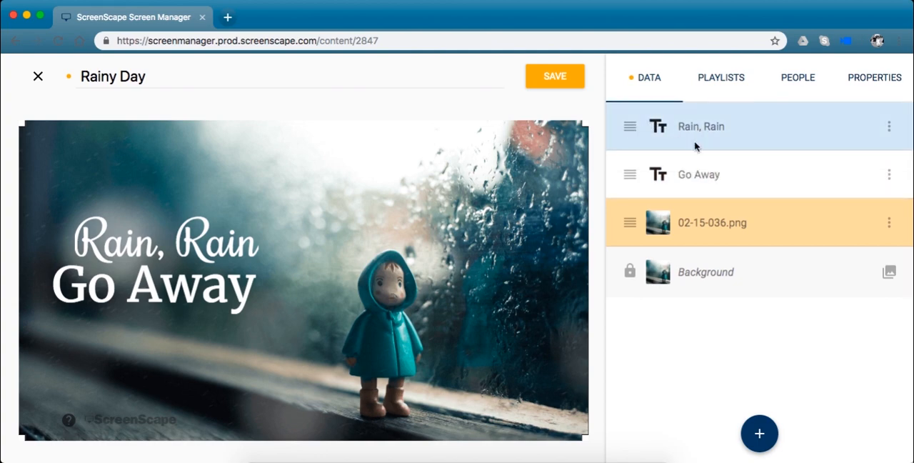
left_click(701, 126)
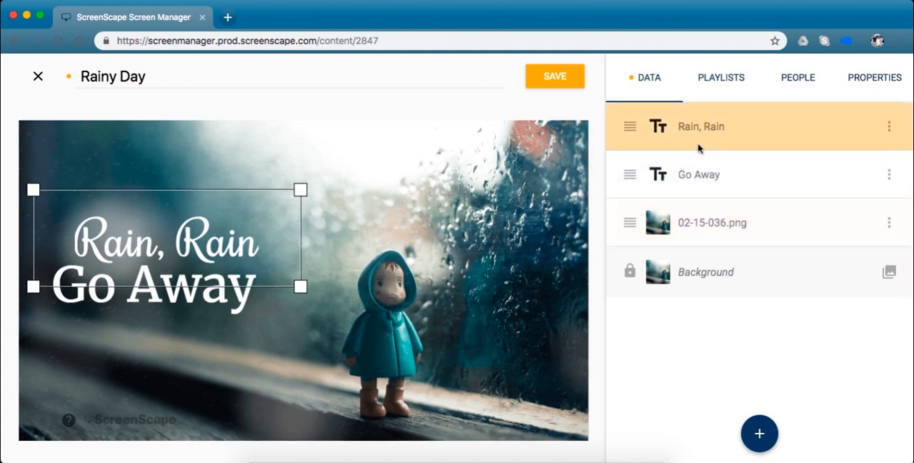
left_click(712, 222)
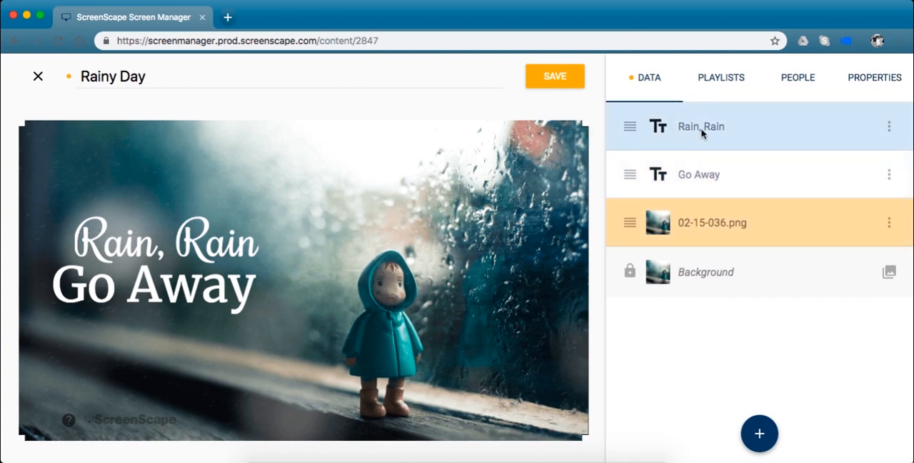
left_click(701, 126)
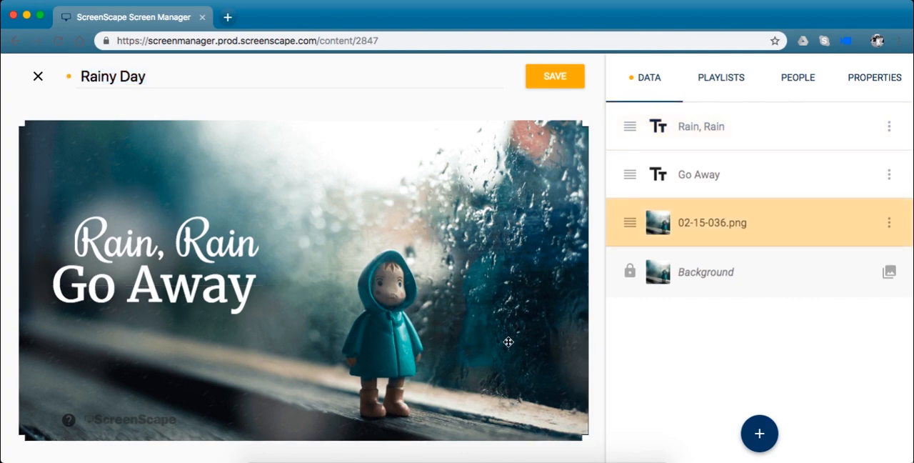
left_click(701, 126)
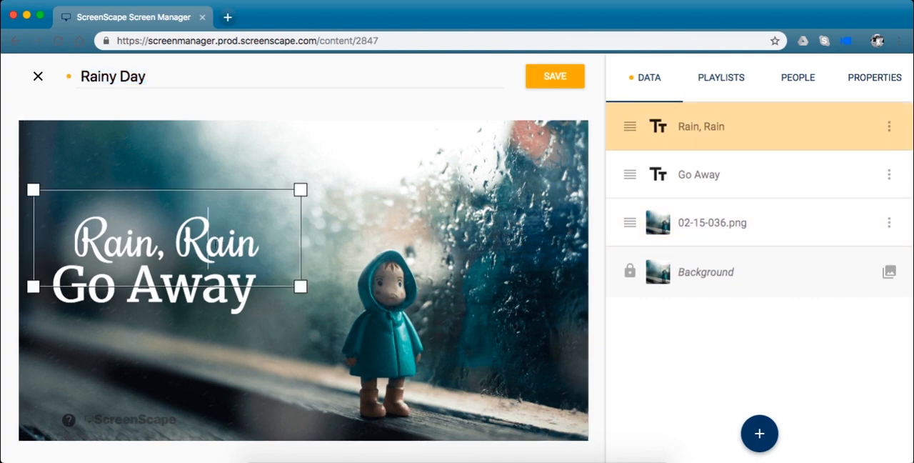
left_click(699, 174)
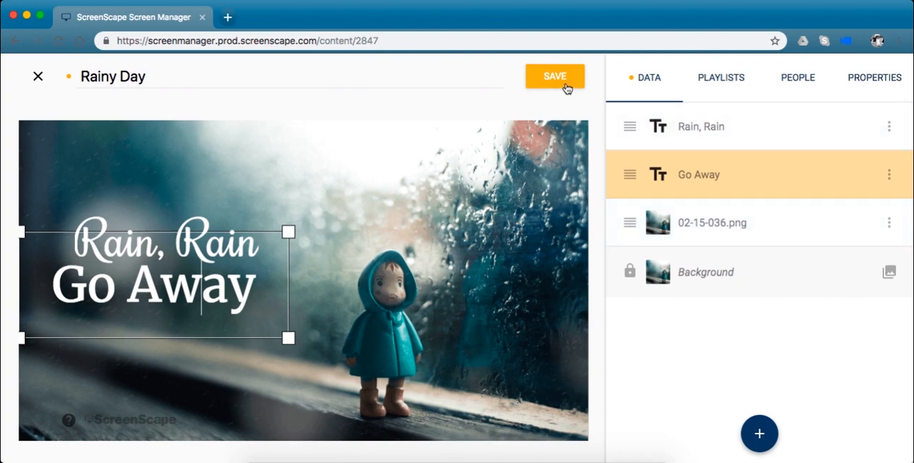
Step: Save the Rainy Day design to the library as a 15-second item
left_click(555, 76)
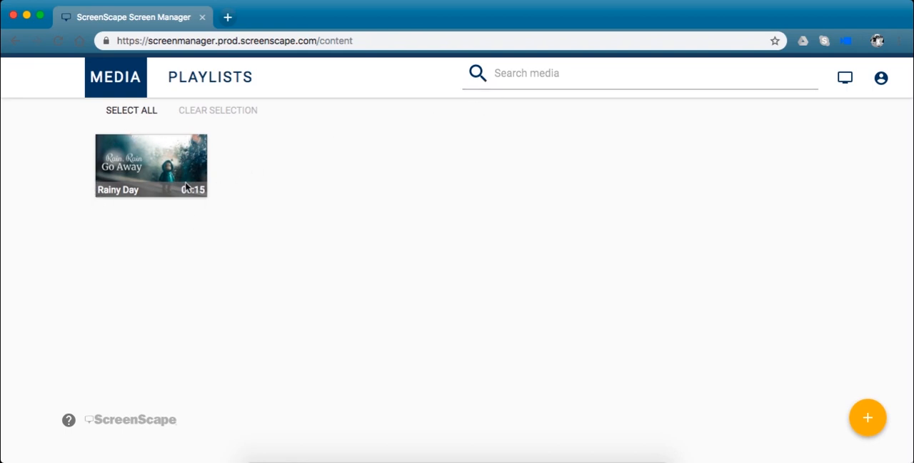
mouse_move(260, 169)
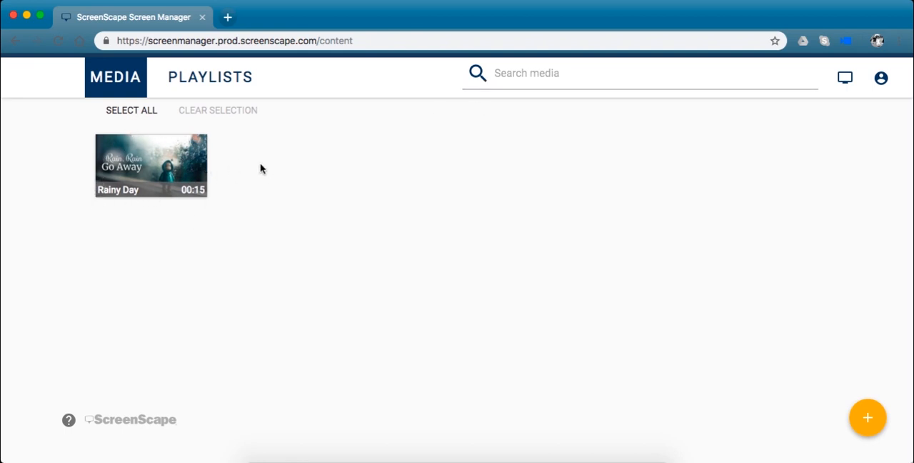